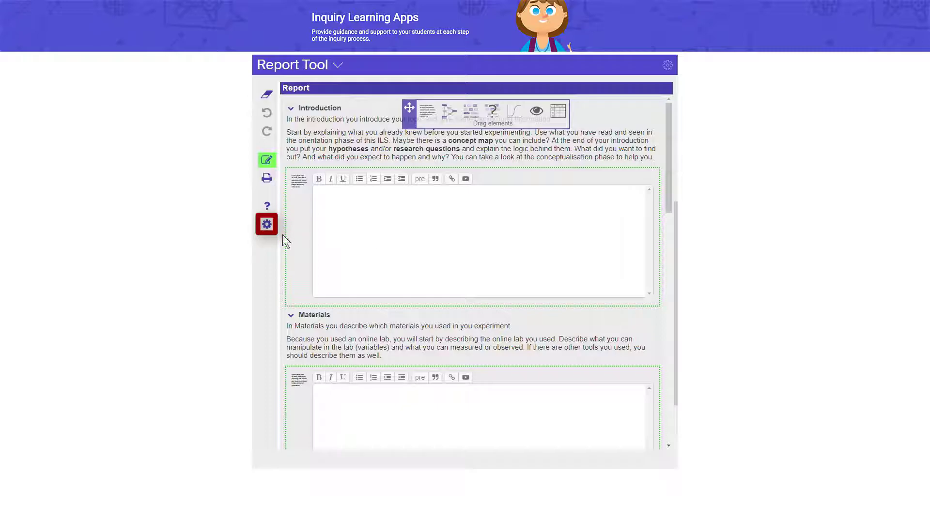
# Step: Bring up the Reporting tool configuration dialog from the left toolbar gear
pyautogui.click(267, 223)
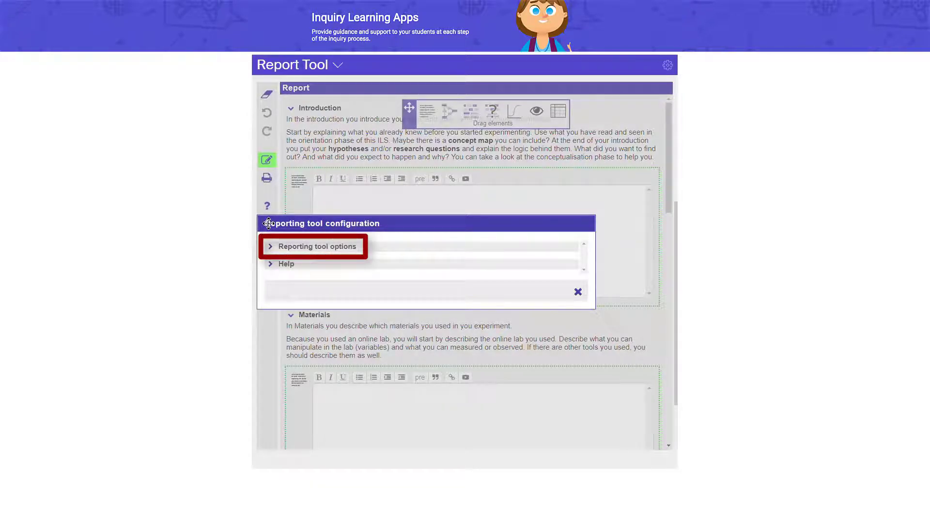
# Step: Expand 'Reporting tool options' to show the report sections and allowed element types
pyautogui.click(313, 246)
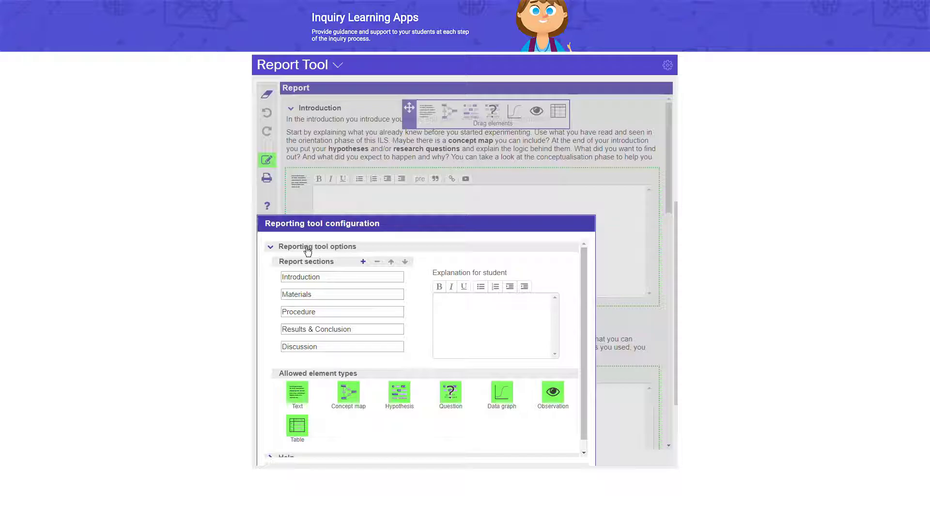
pyautogui.click(362, 262)
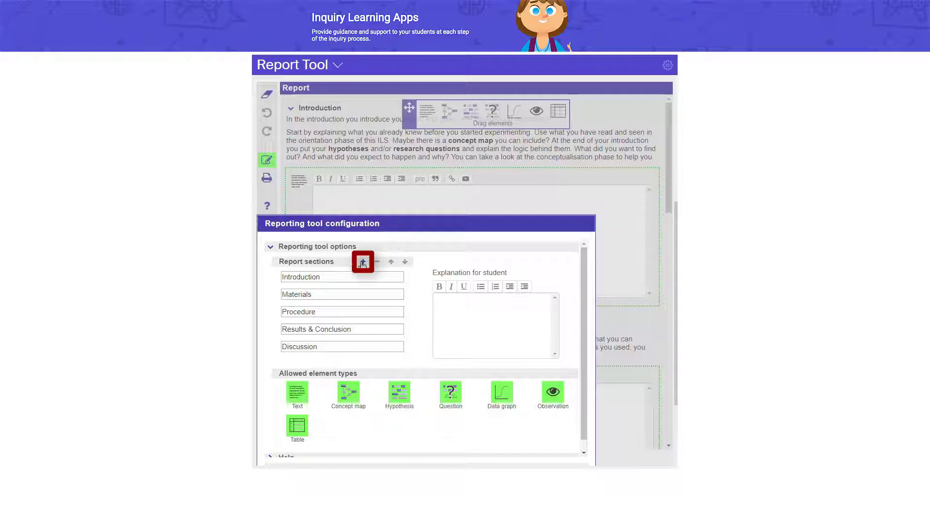
# Step: Add a new report section named 'Self-reflection' after Discussion
pyautogui.click(364, 261)
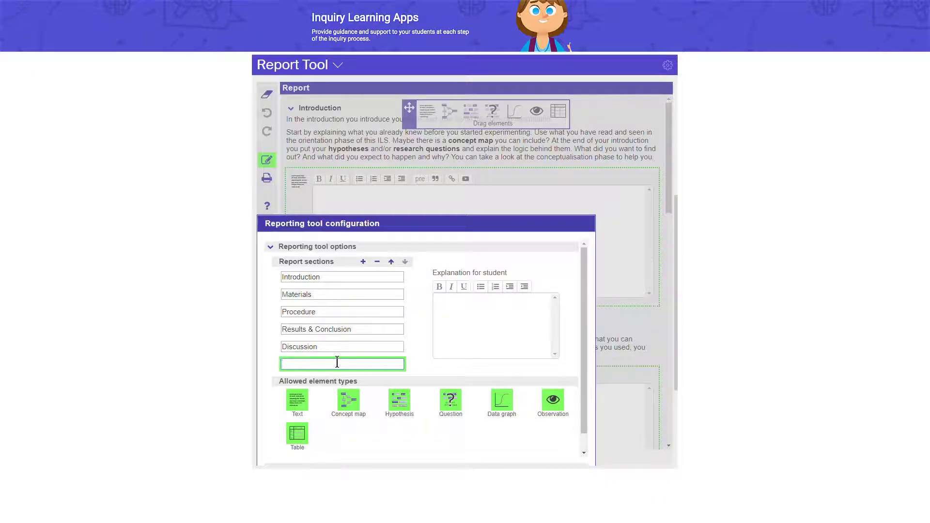
pyautogui.write('Self-reflecti')
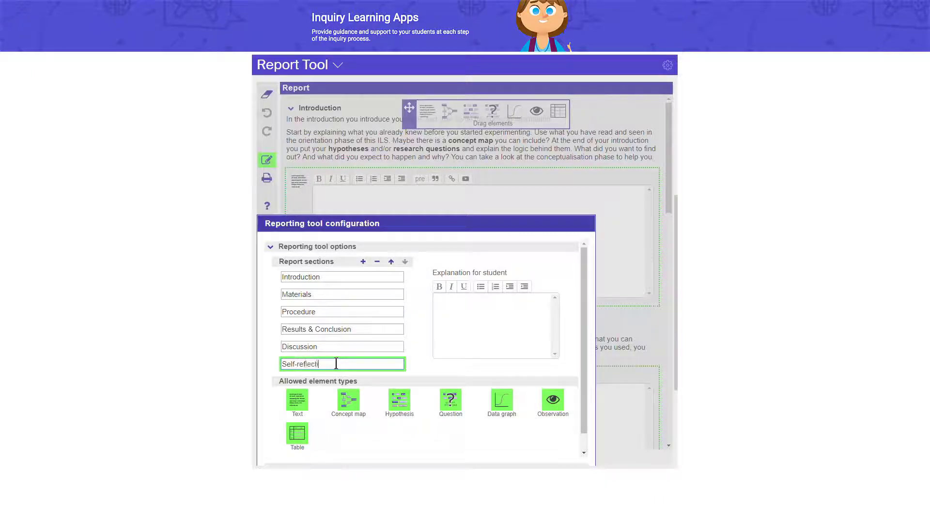
pyautogui.write('on')
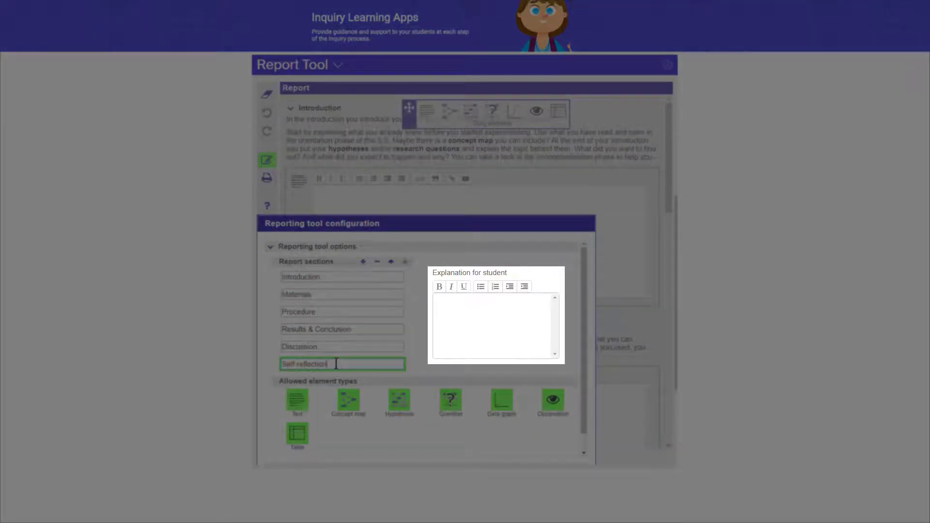
# Step: Enter the student explanation for Self-reflection beginning 'Here you have to...'
pyautogui.click(495, 323)
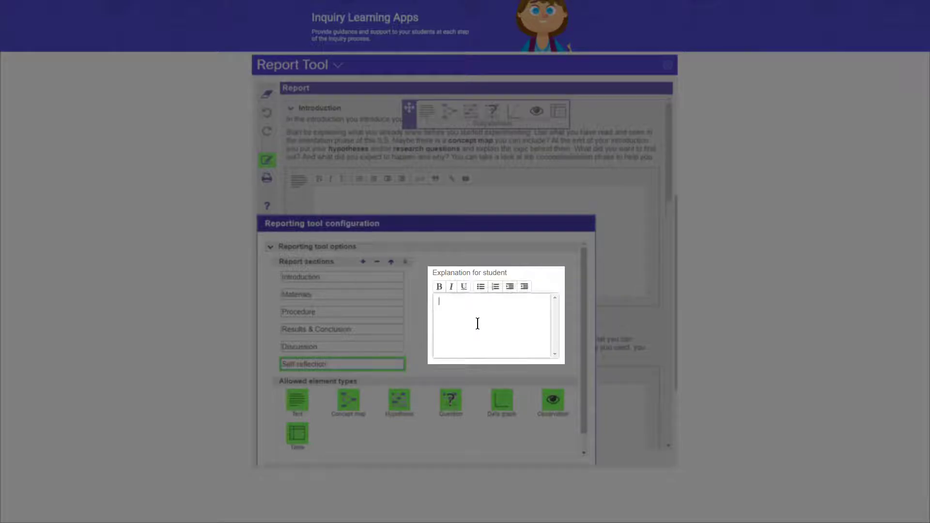
pyautogui.write('Here you have to explain: ..')
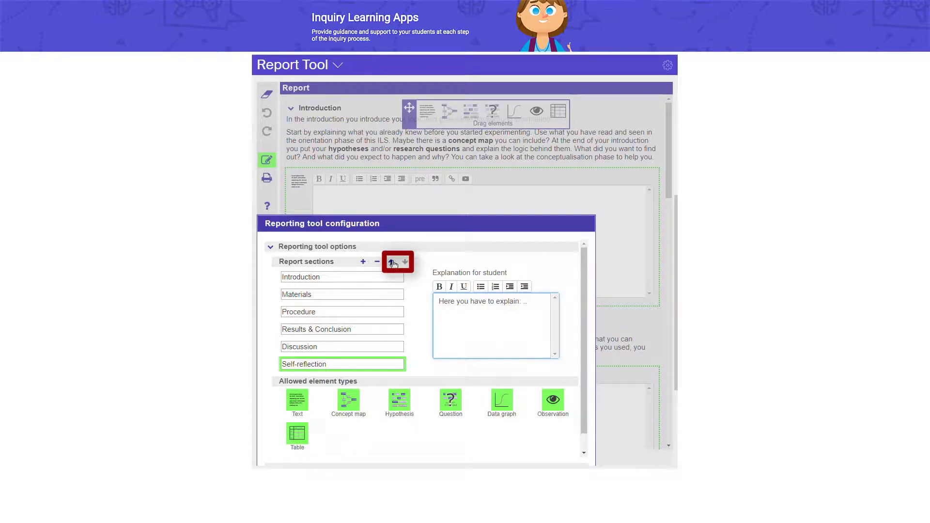
# Step: Move Self-reflection up so it sits between Procedure and Results & Conclusion
pyautogui.click(391, 261)
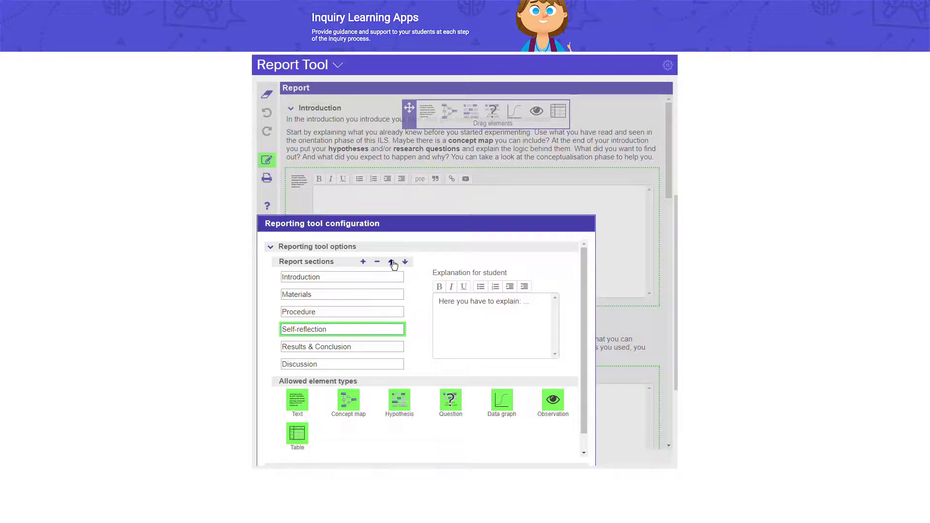
pyautogui.click(342, 328)
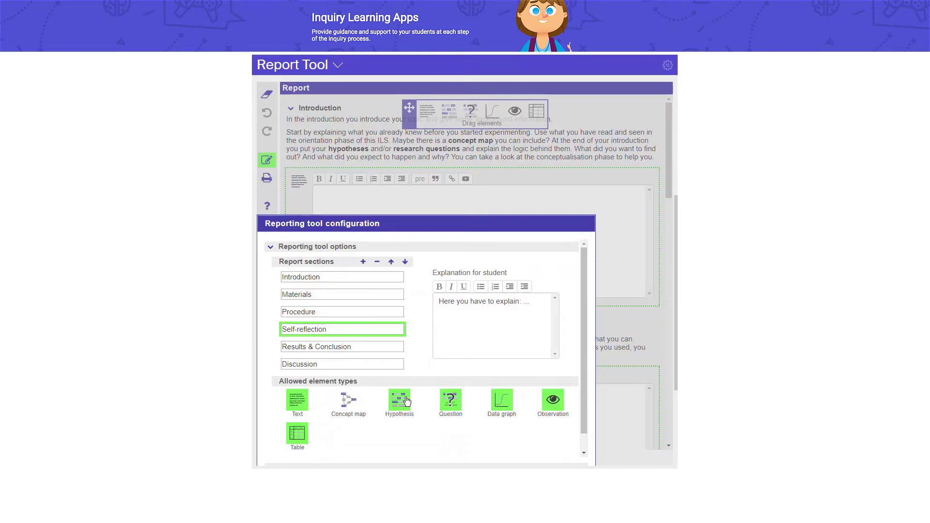
pyautogui.moveTo(649, 436)
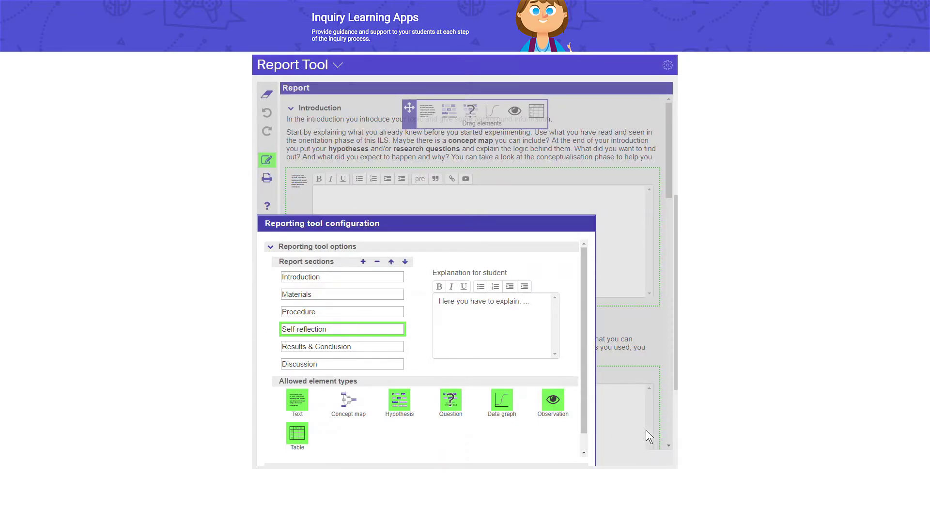